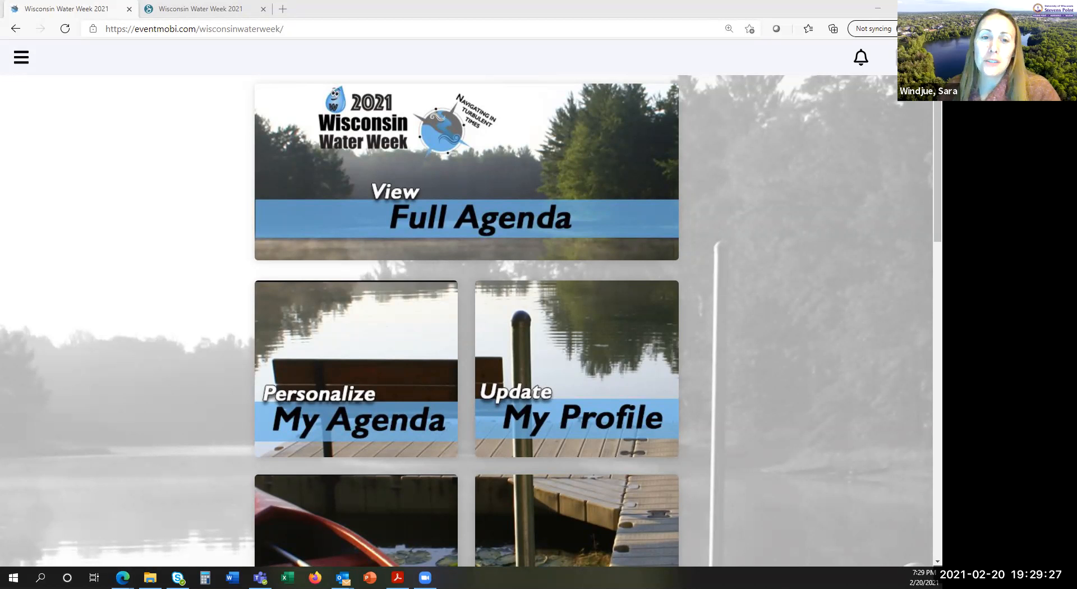
{"action": "mouse_move", "coordinate": [36, 106]}
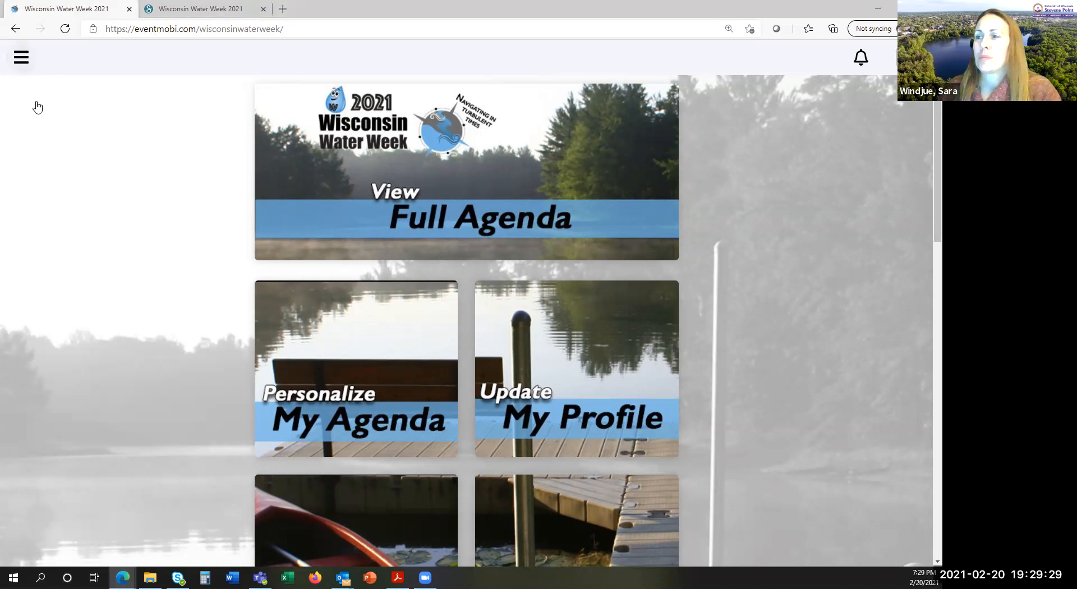
Reveal the event's navigation menu listing Attendees, Speakers, Water Week Challenges and more.
{"action": "left_click", "coordinate": [21, 56]}
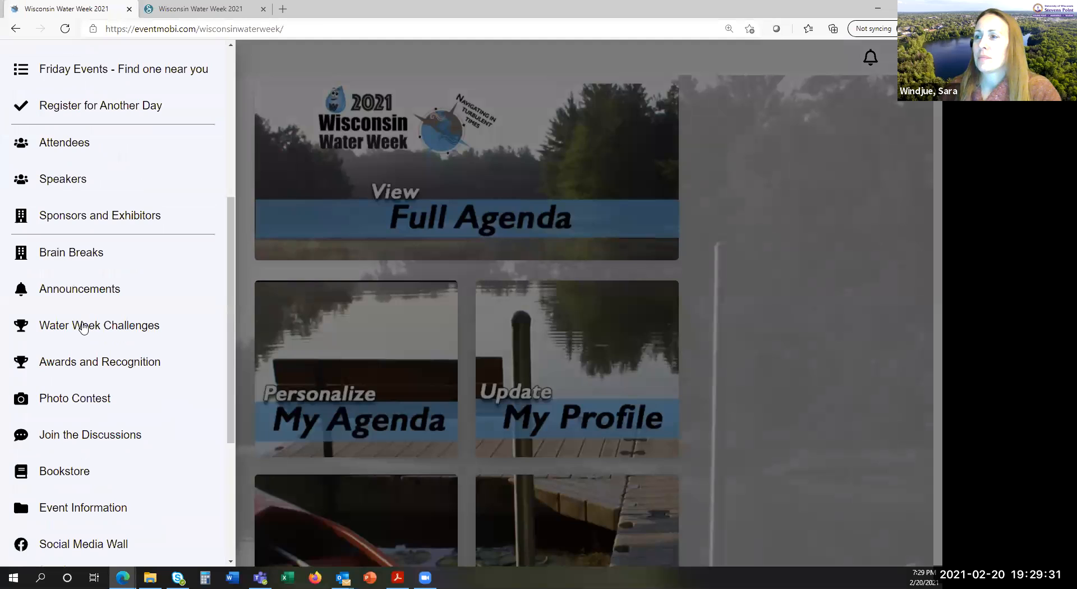
Go to the Water Week Challenges page with its passcode box, 21 challenges and leaderboard.
{"action": "left_click", "coordinate": [98, 325]}
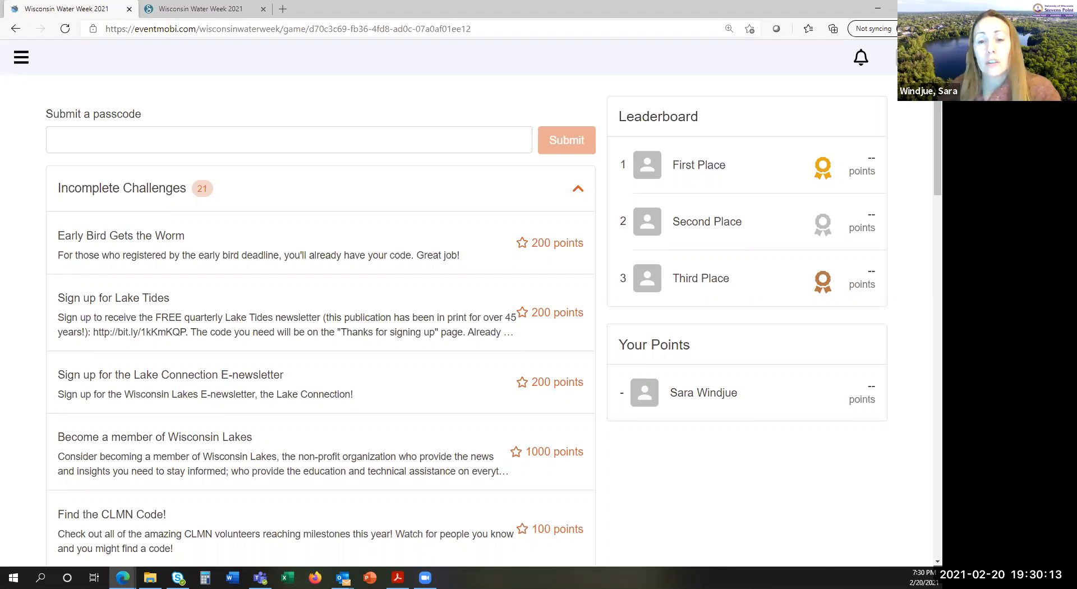
{"action": "mouse_move", "coordinate": [110, 305]}
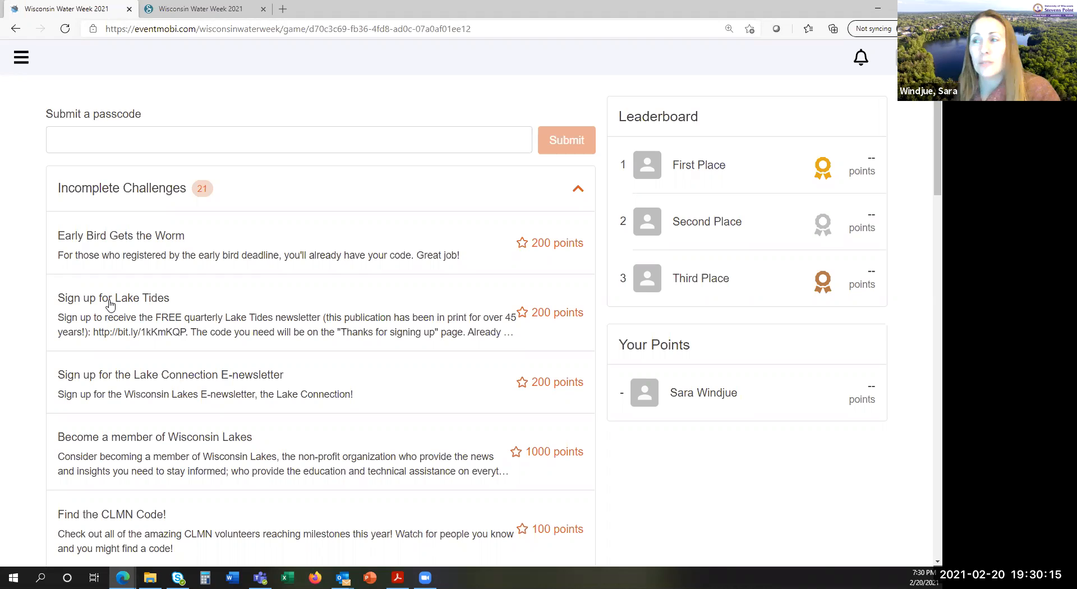
{"action": "mouse_move", "coordinate": [139, 318]}
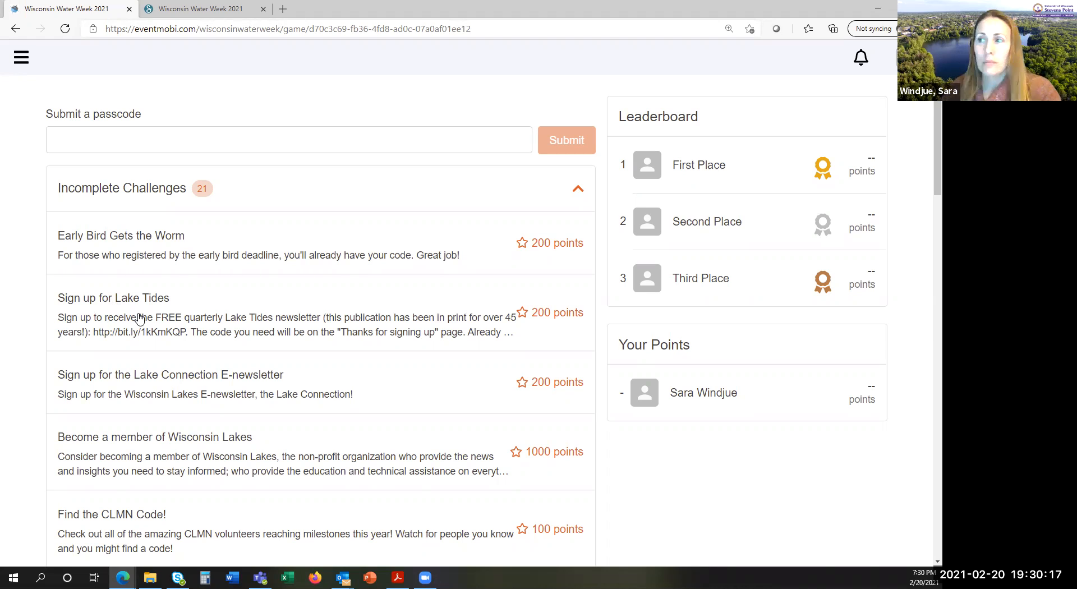
{"action": "left_click", "coordinate": [113, 298]}
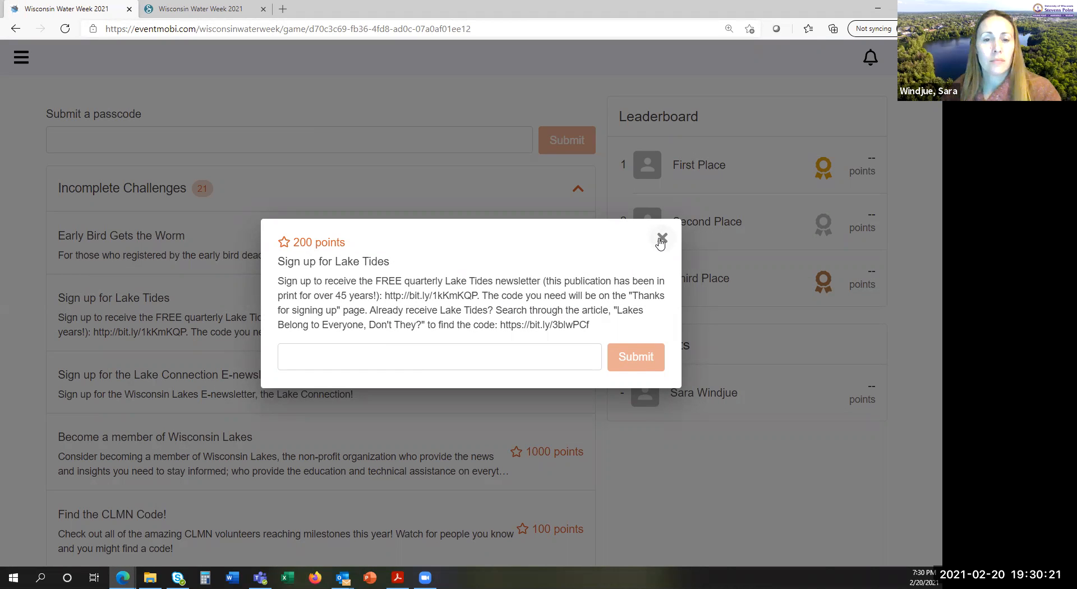
{"action": "left_click", "coordinate": [662, 237]}
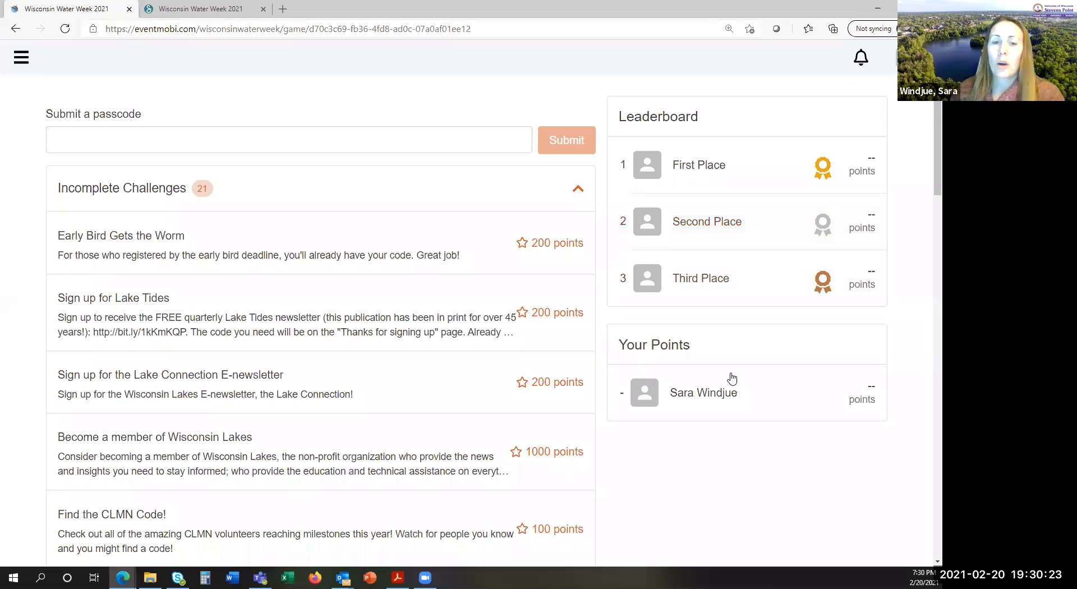
{"action": "mouse_move", "coordinate": [853, 469]}
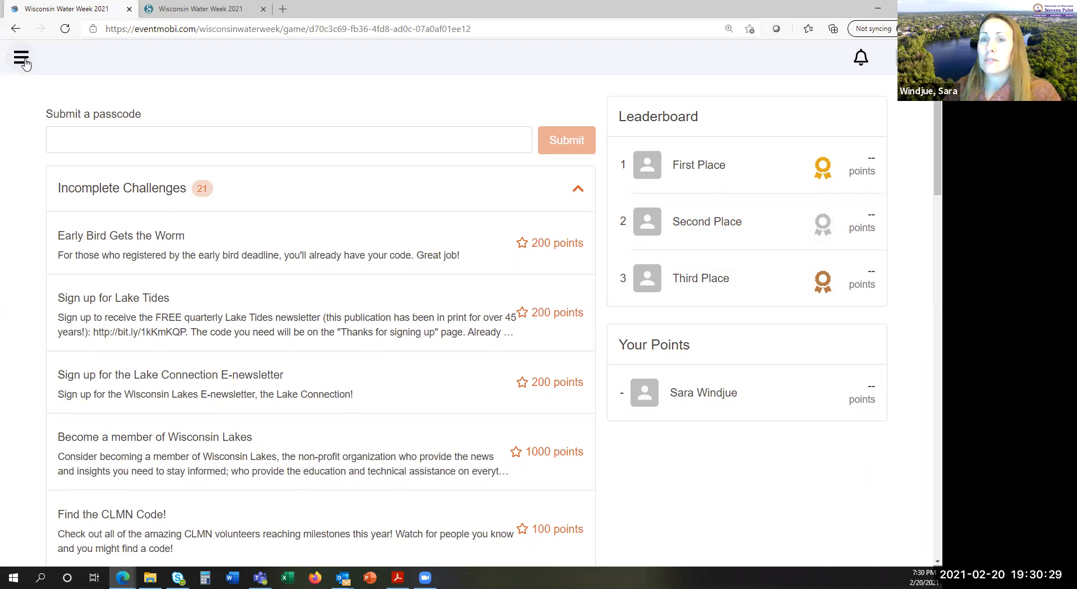
Return to the Wisconsin Water Week homepage and review its Leaderboard widget with no scores yet.
{"action": "left_click", "coordinate": [21, 56]}
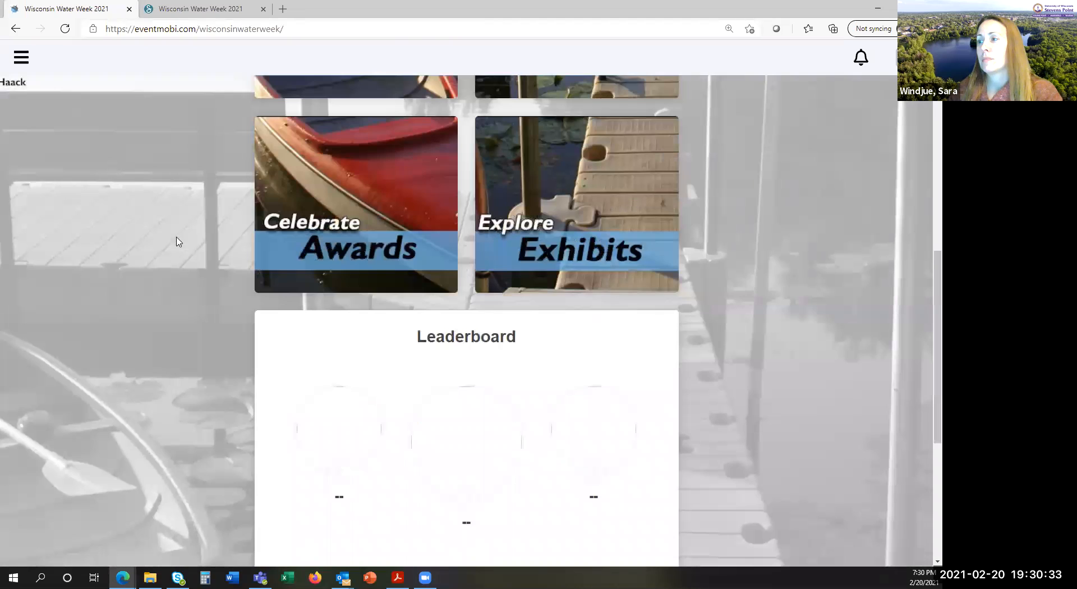
{"action": "mouse_move", "coordinate": [142, 472]}
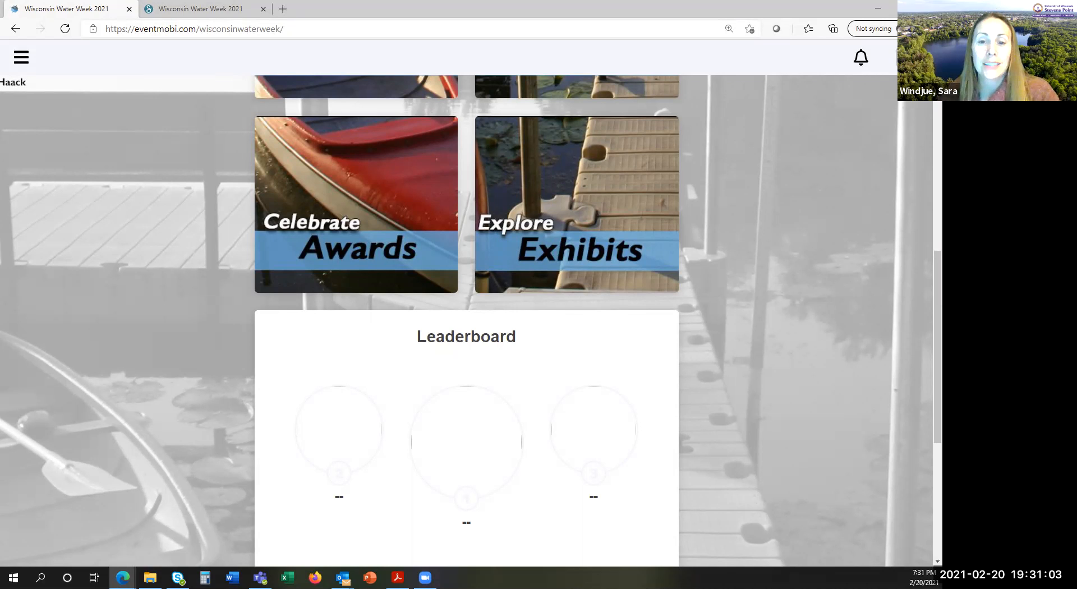
{"action": "scroll", "scroll_direction": "up", "scroll_amount": 3}
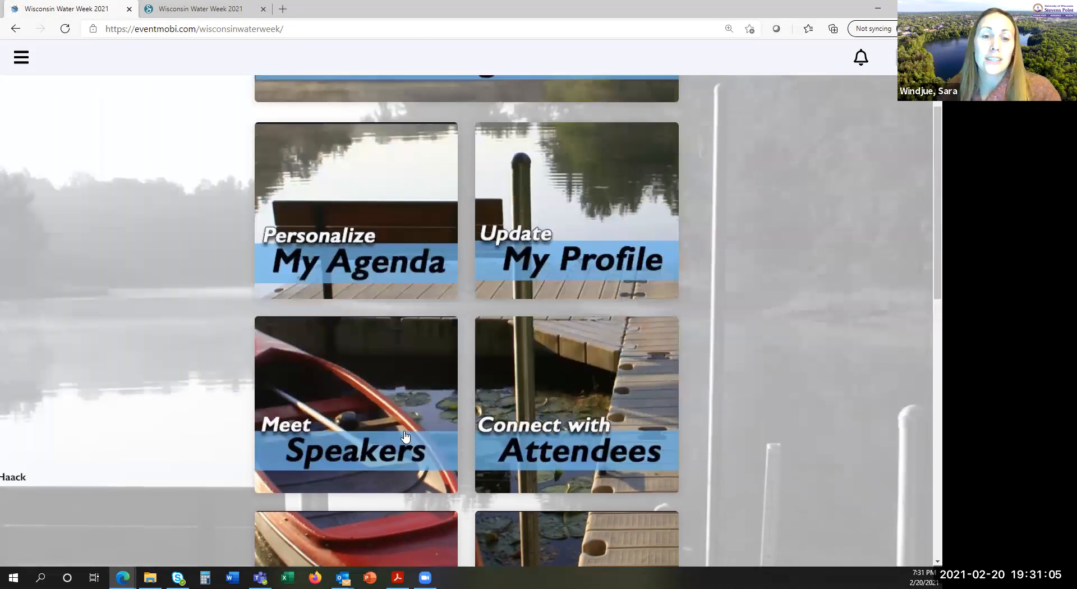